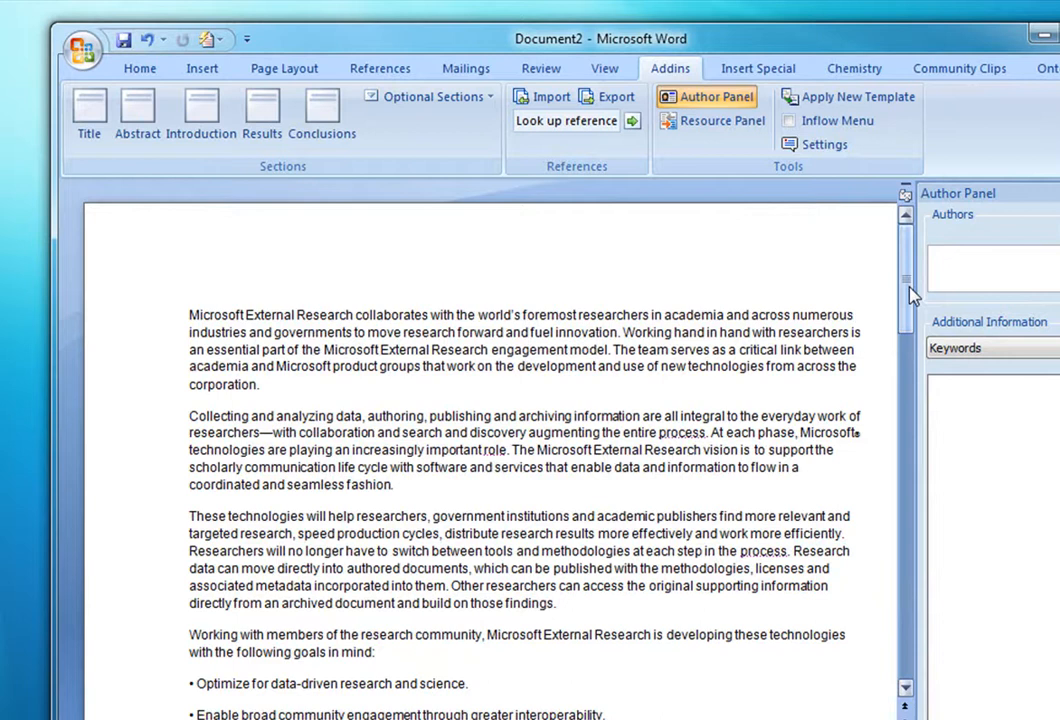
Wrap the article's first two paragraphs in a titled Introduction section.
click(868, 316)
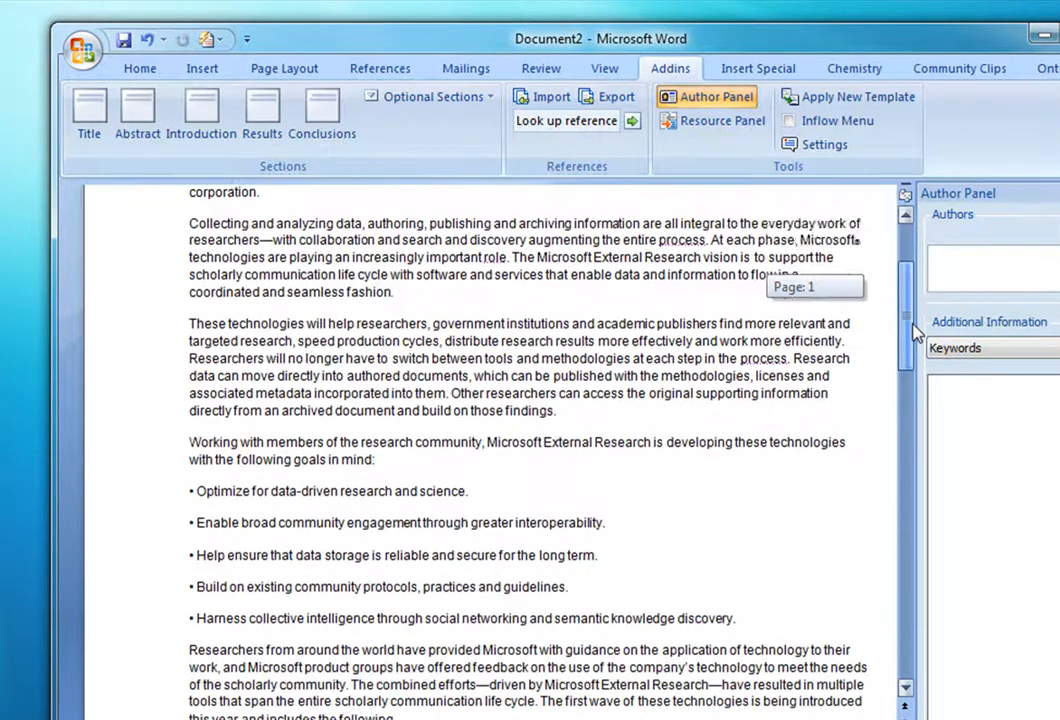
scroll(down, 3)
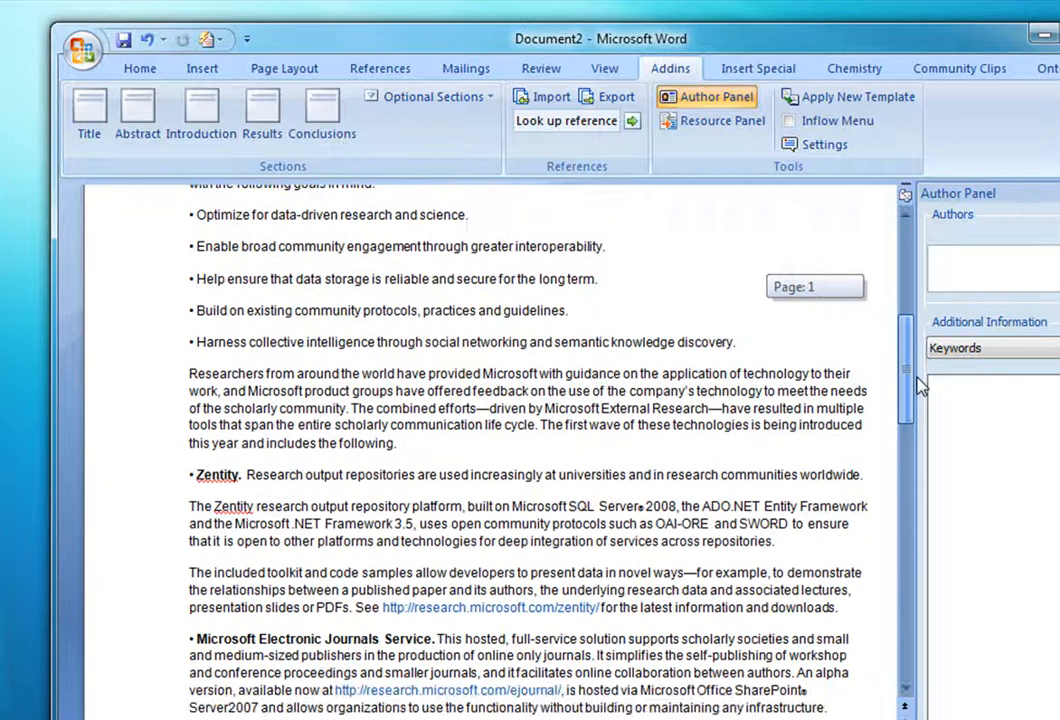
scroll(down, 3)
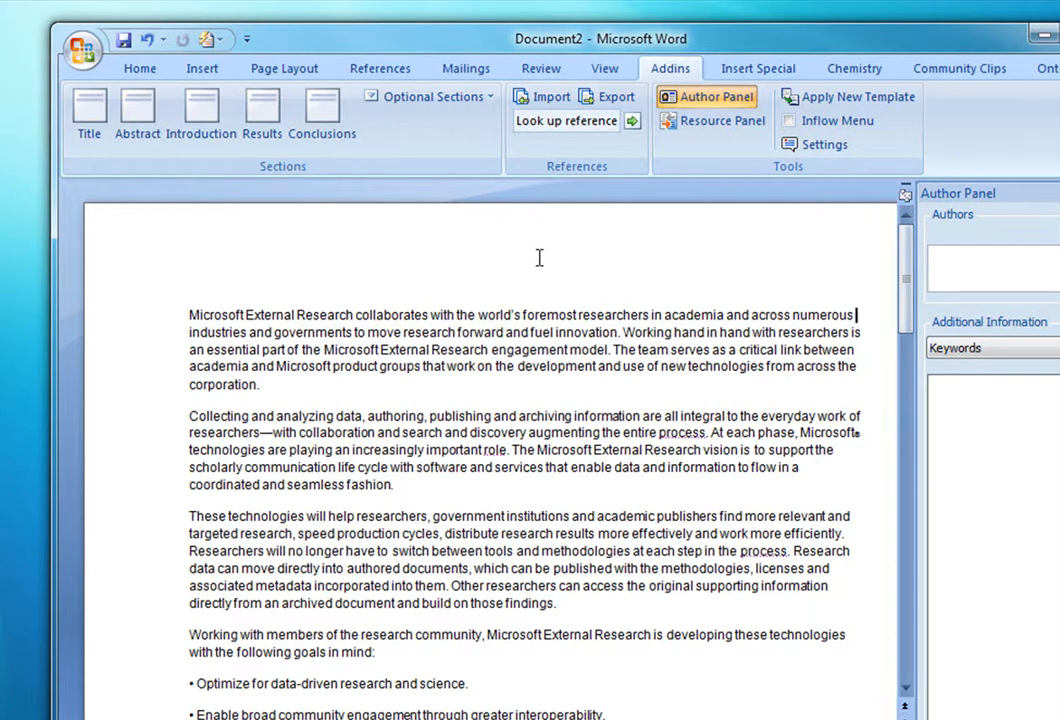
mouse_move(248, 288)
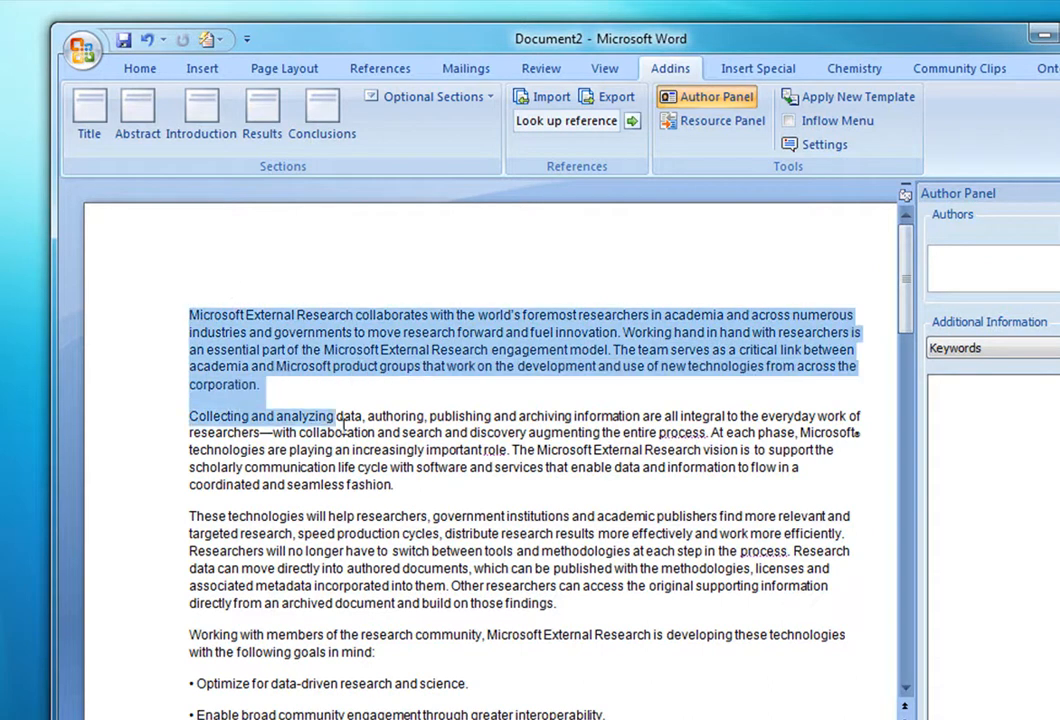
drag(344, 414, 398, 484)
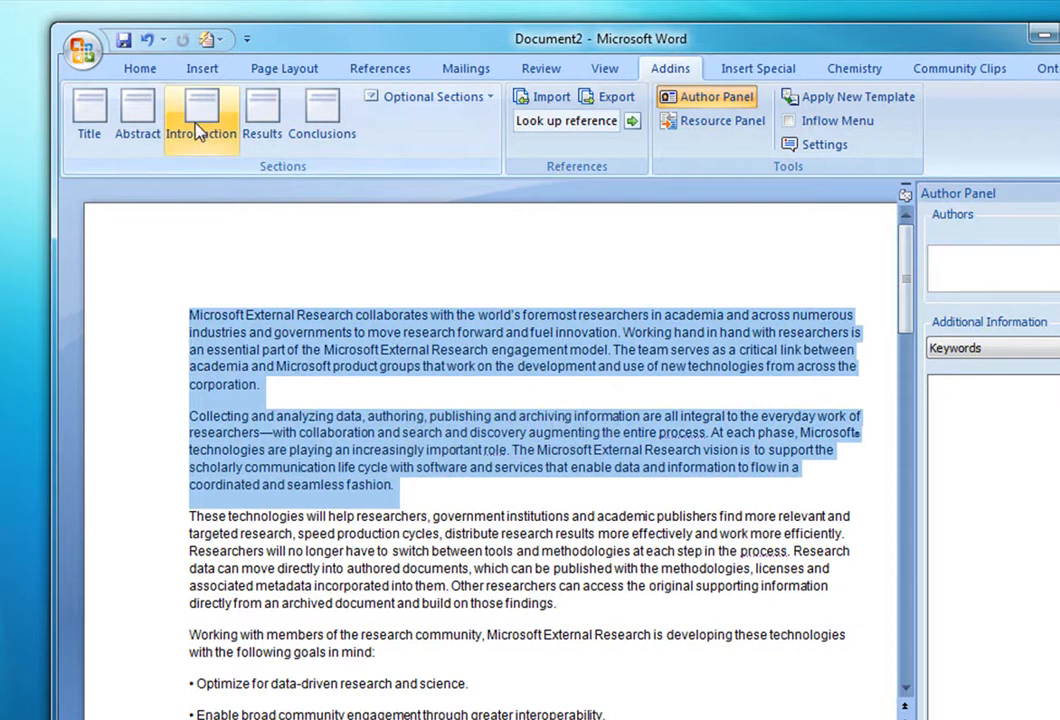
click(200, 114)
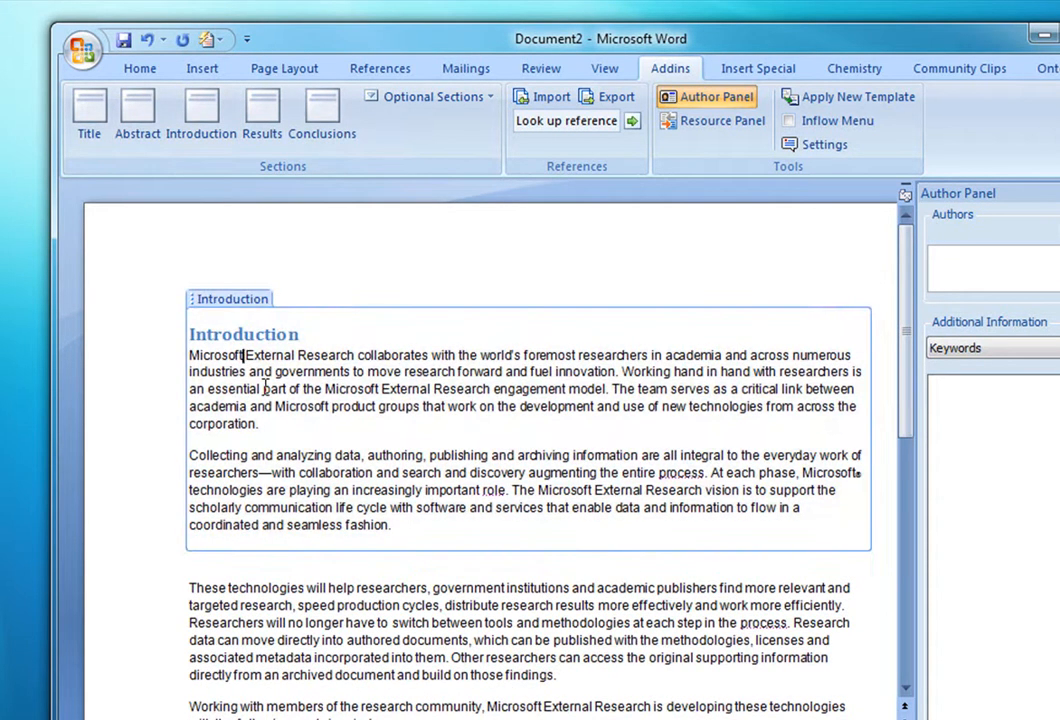
mouse_move(452, 436)
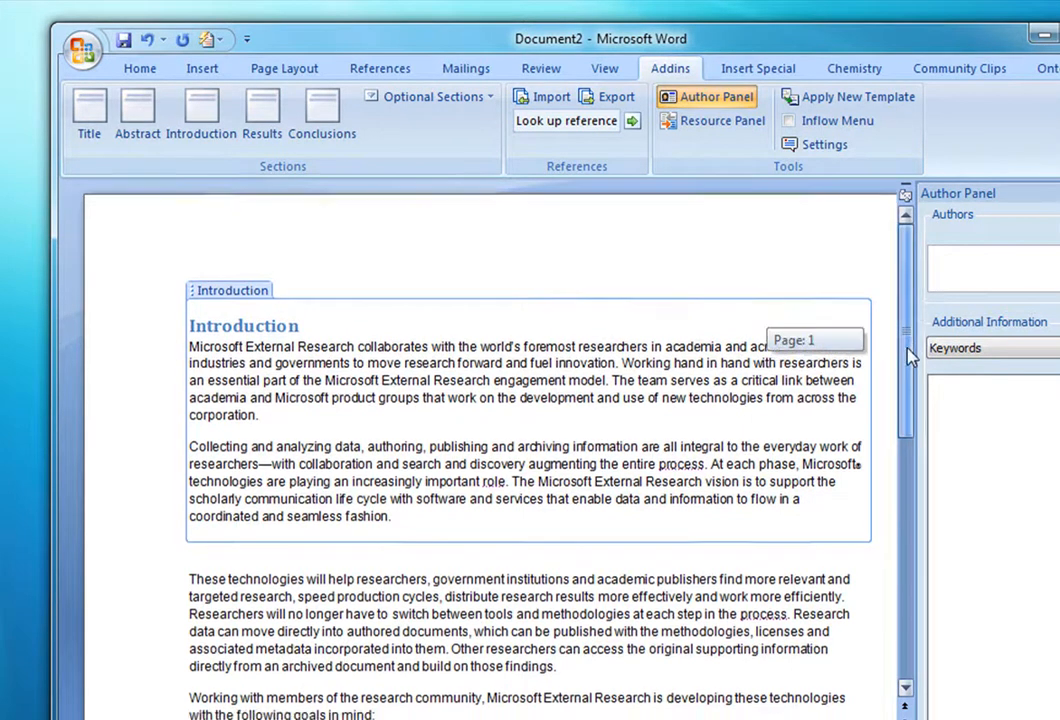
Select the remaining article text to the end, ready for its own section.
scroll(down, 3)
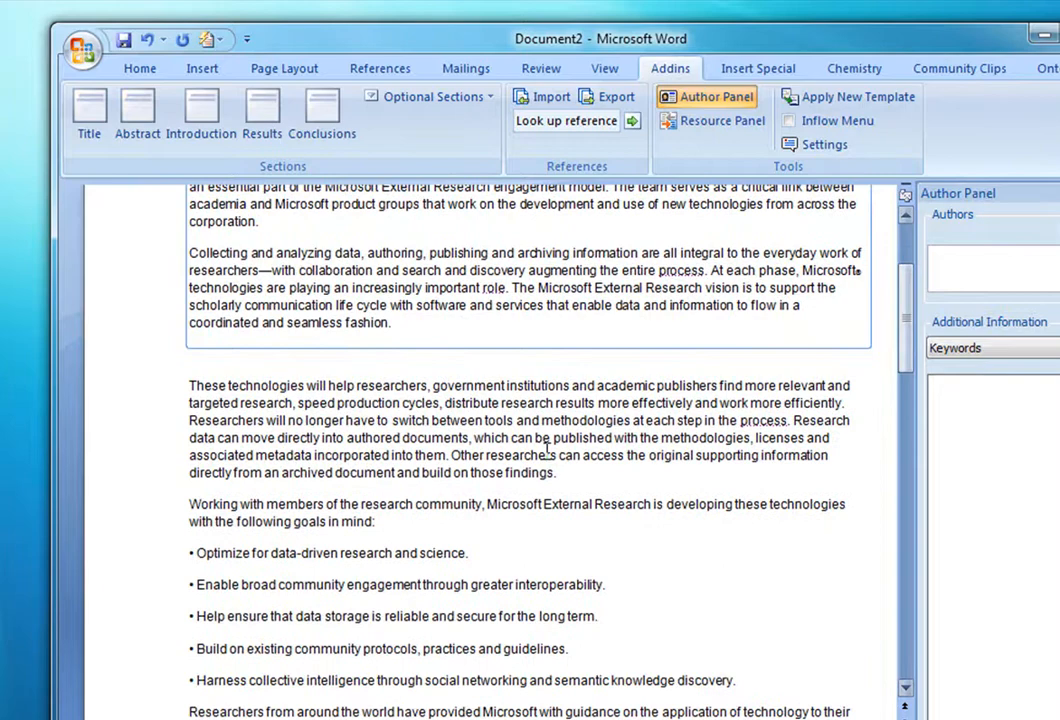
drag(188, 384, 556, 472)
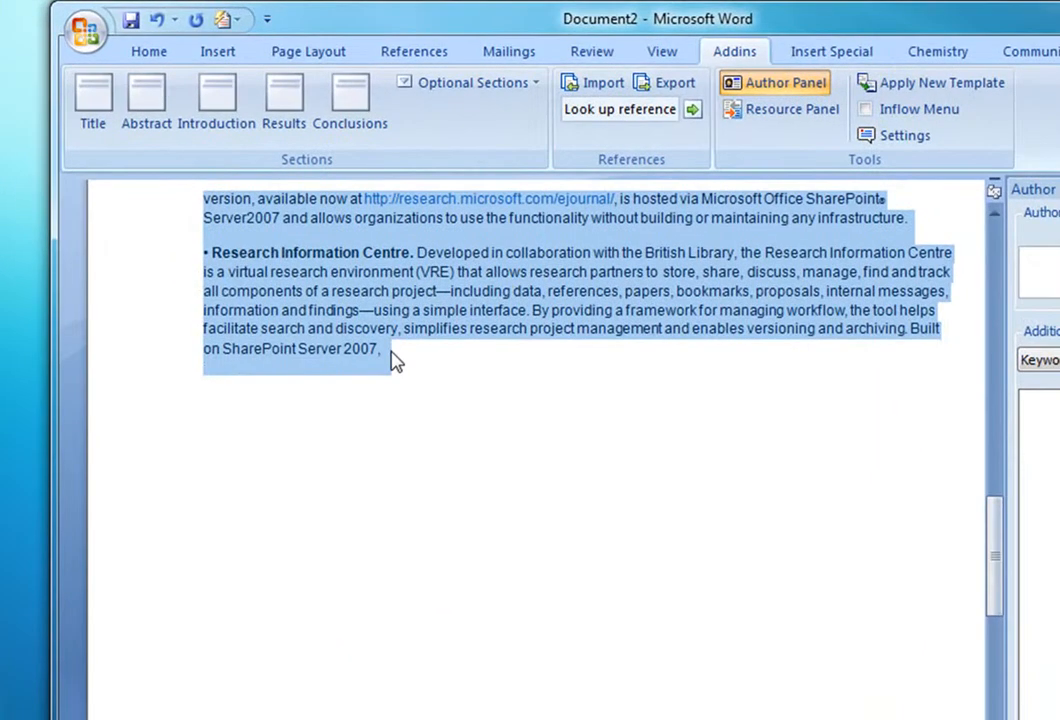
click(472, 82)
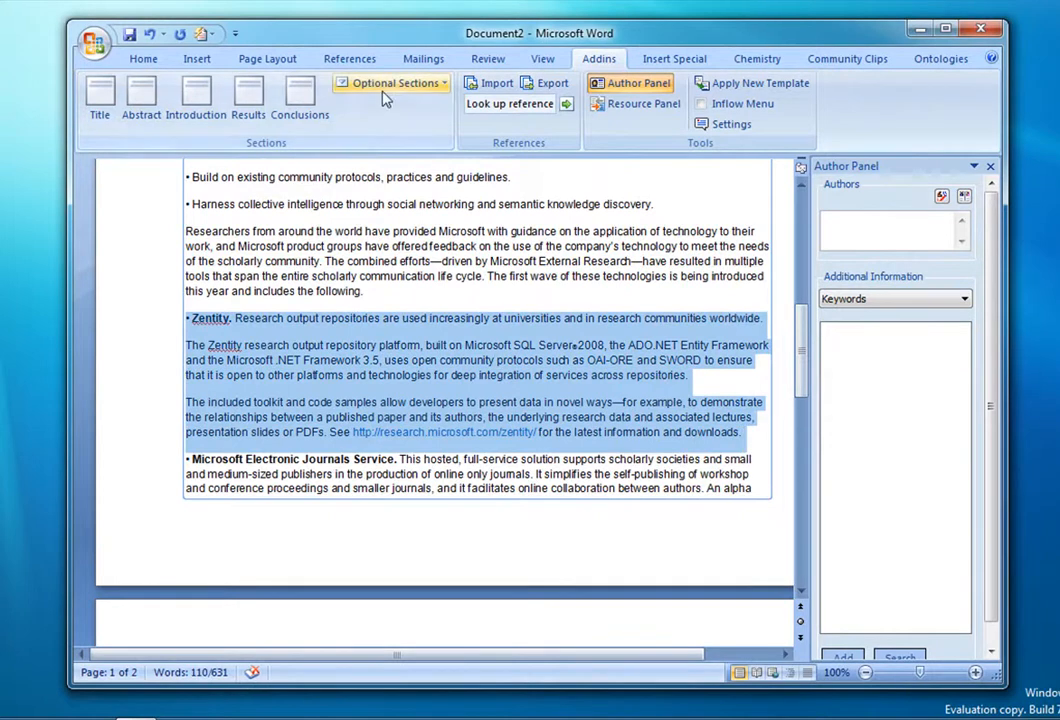
Mark the Zentity paragraphs as a section from the optional section types list.
click(392, 84)
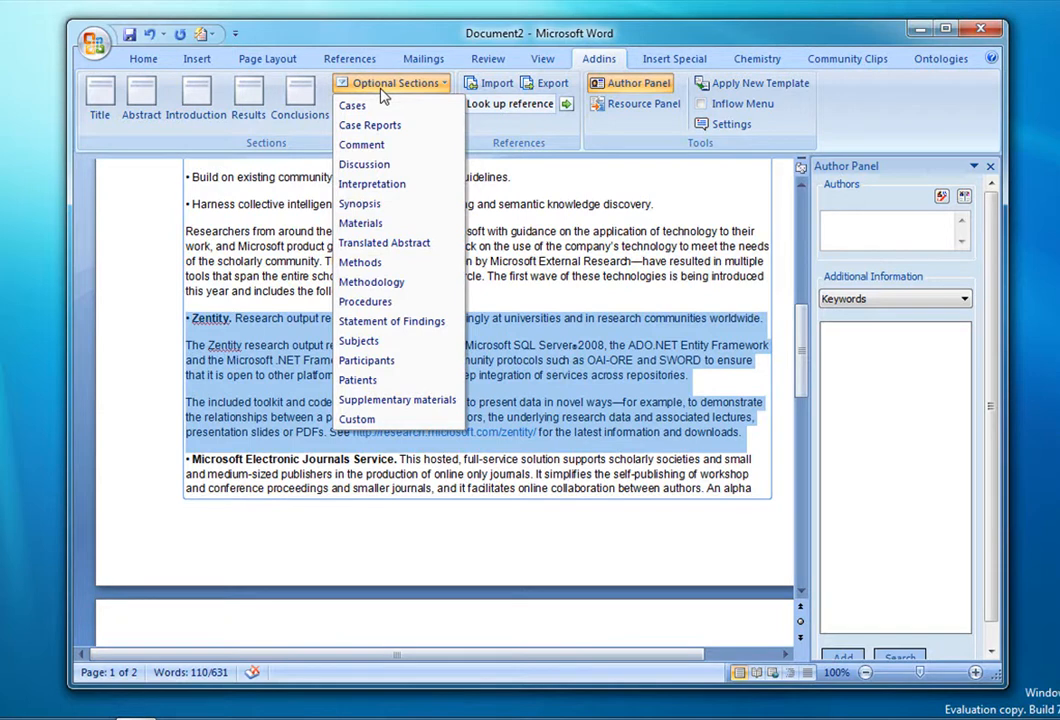
mouse_move(380, 262)
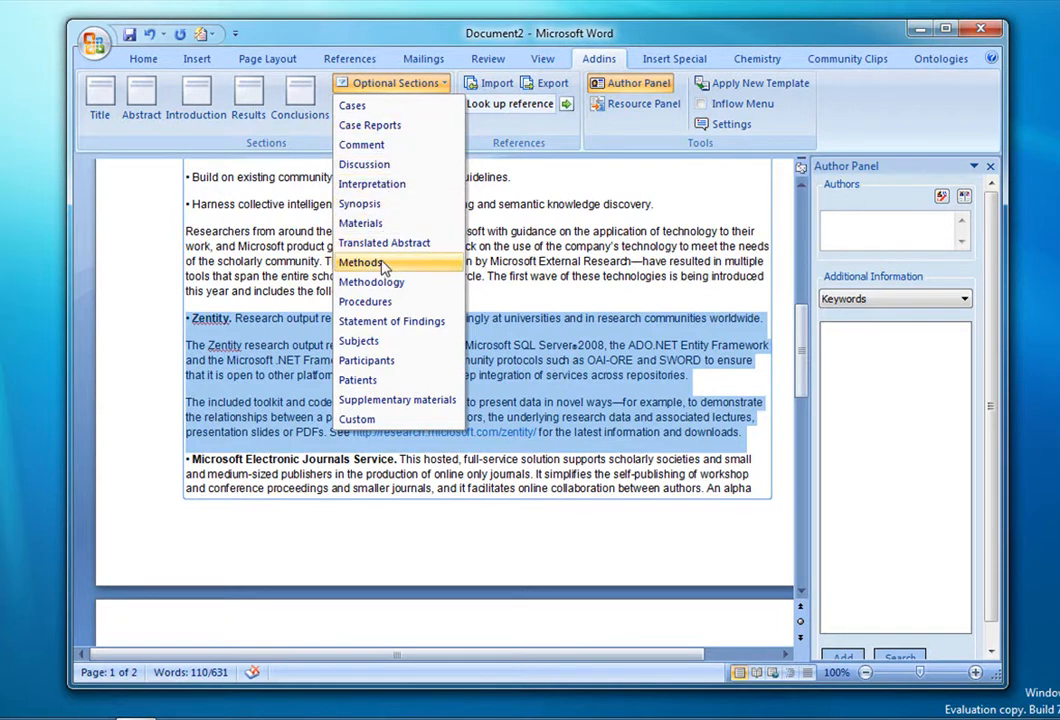
click(362, 262)
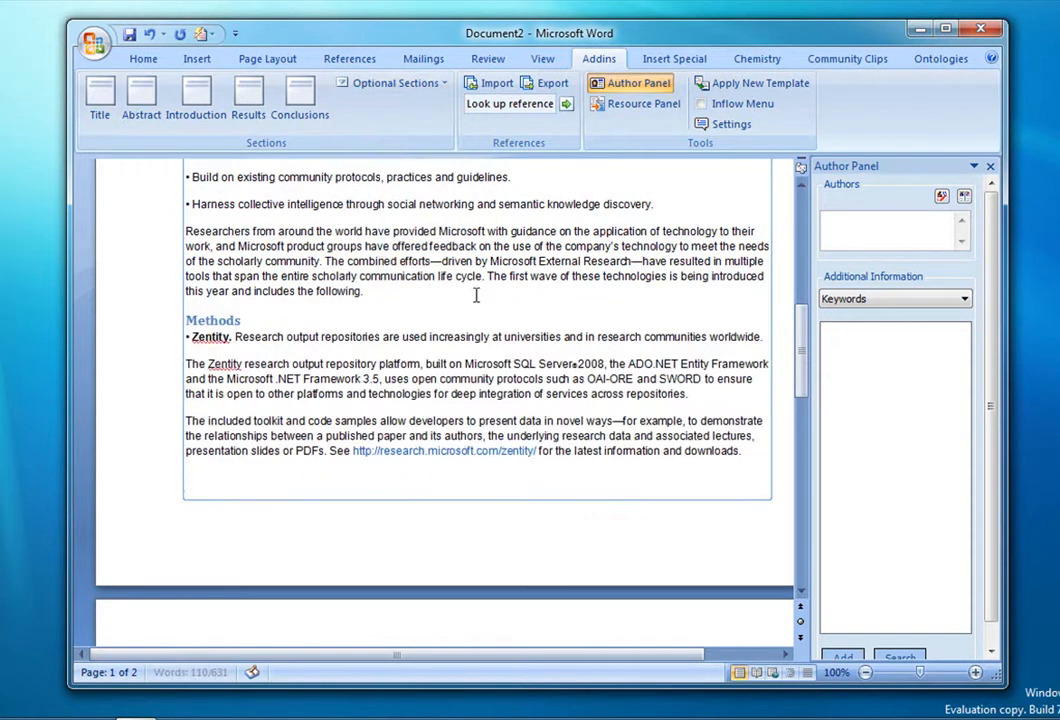
drag(802, 344, 802, 364)
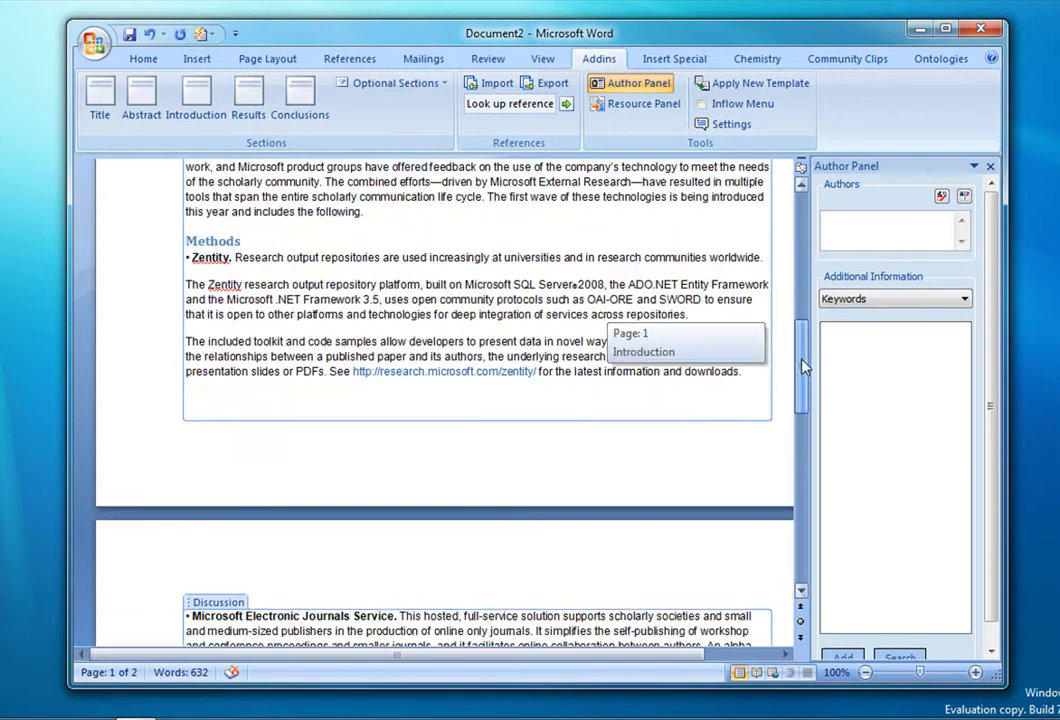
scroll(down, 3)
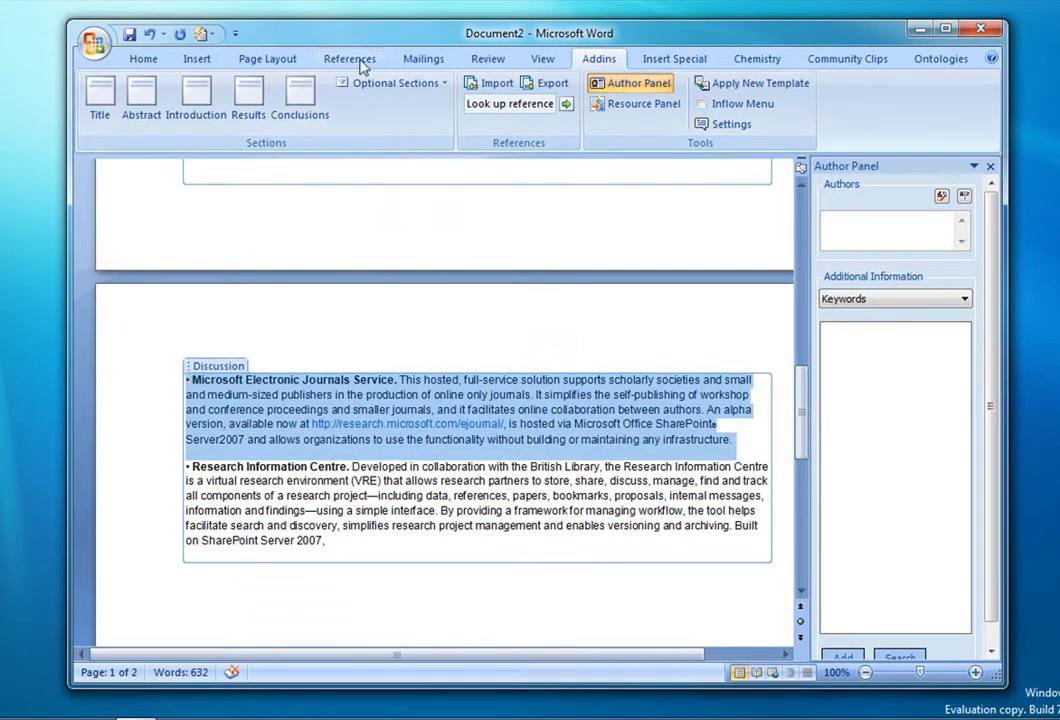
click(398, 82)
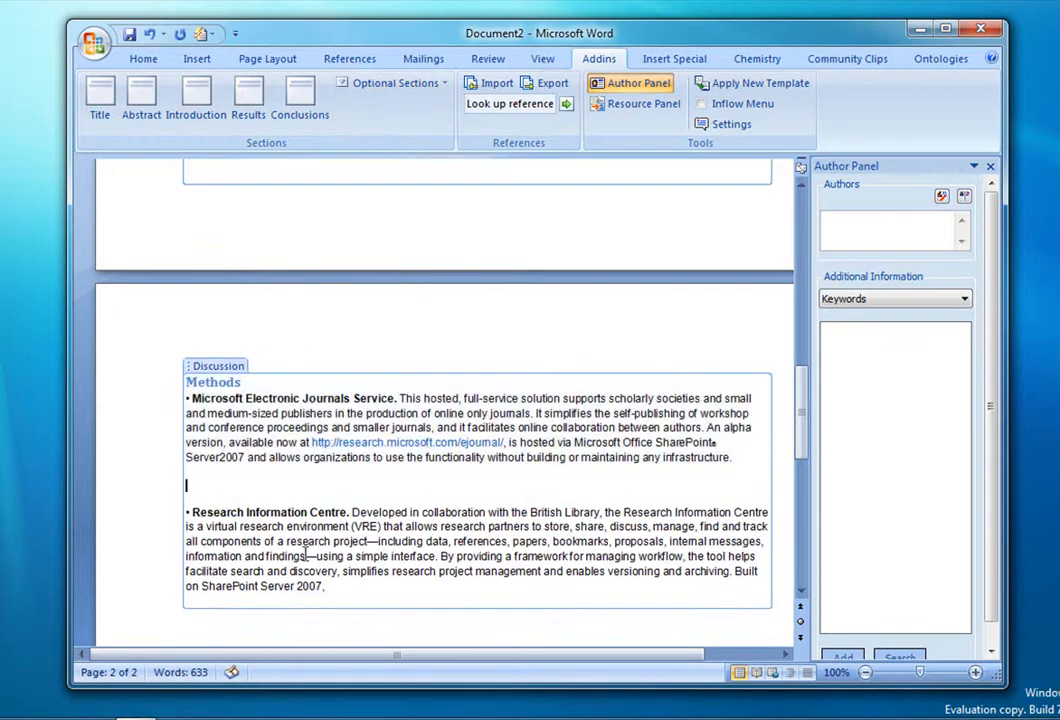
Assign a section type to the Research Information Centre paragraph, leaving Discussion and Methods headings in place.
drag(192, 512, 324, 586)
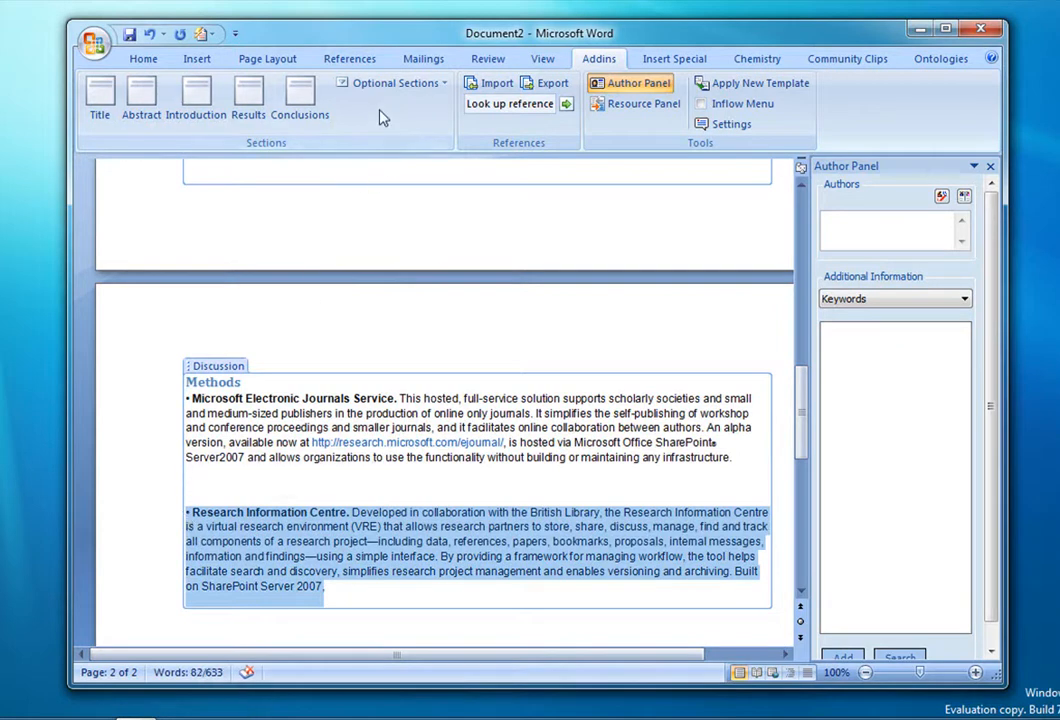
click(394, 82)
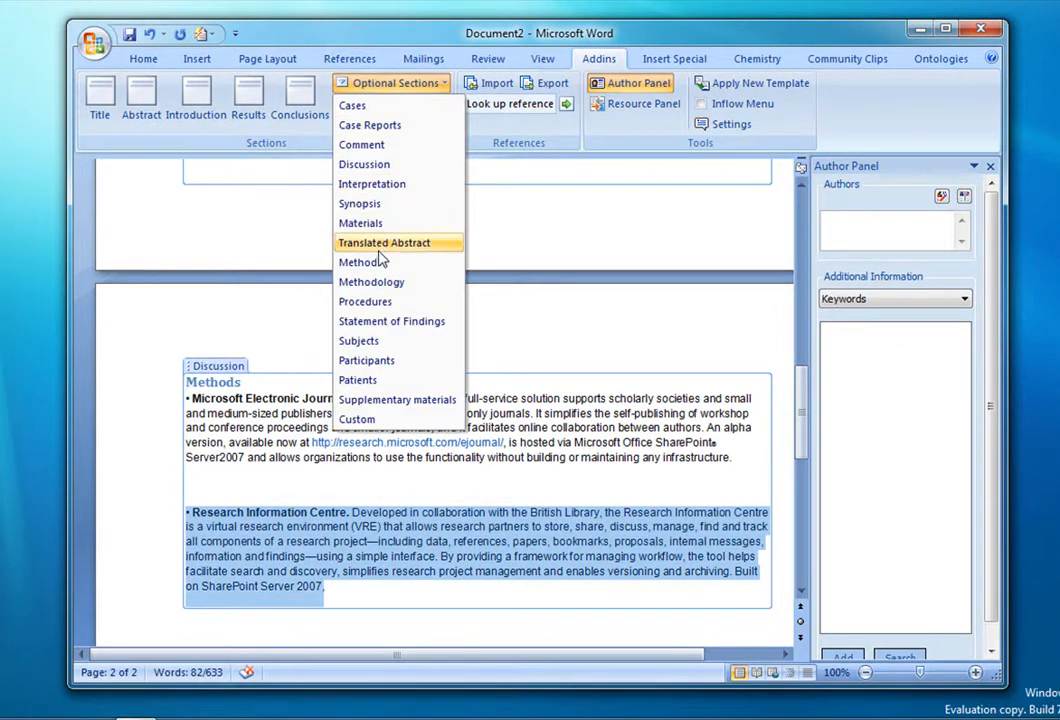
click(362, 260)
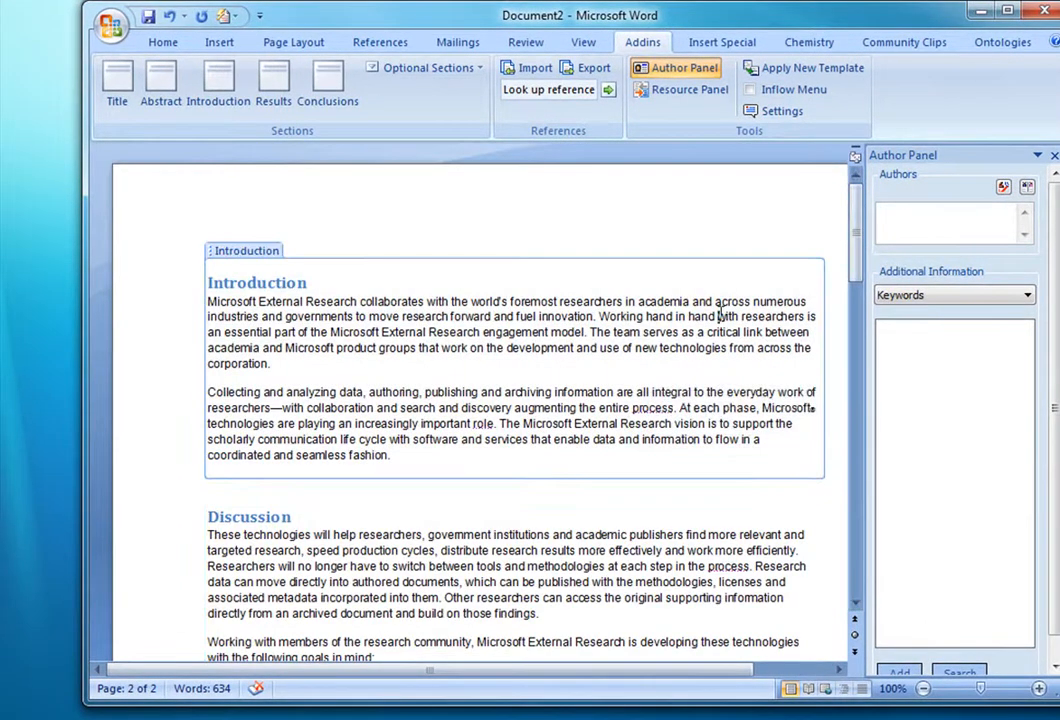
scroll(down, 3)
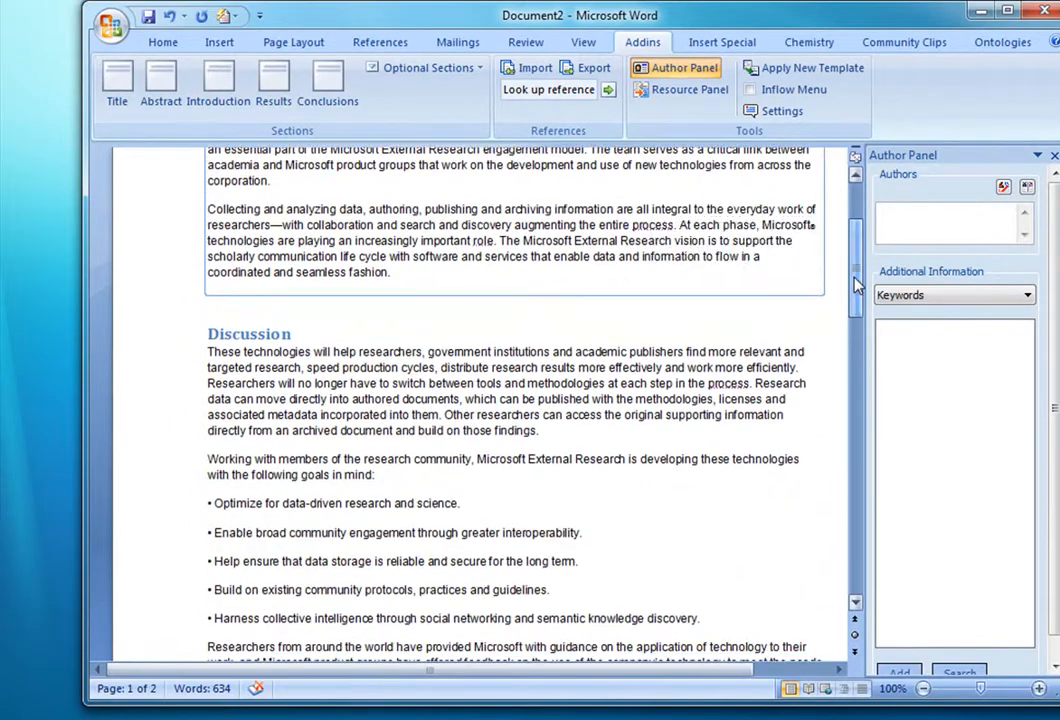
scroll(down, 3)
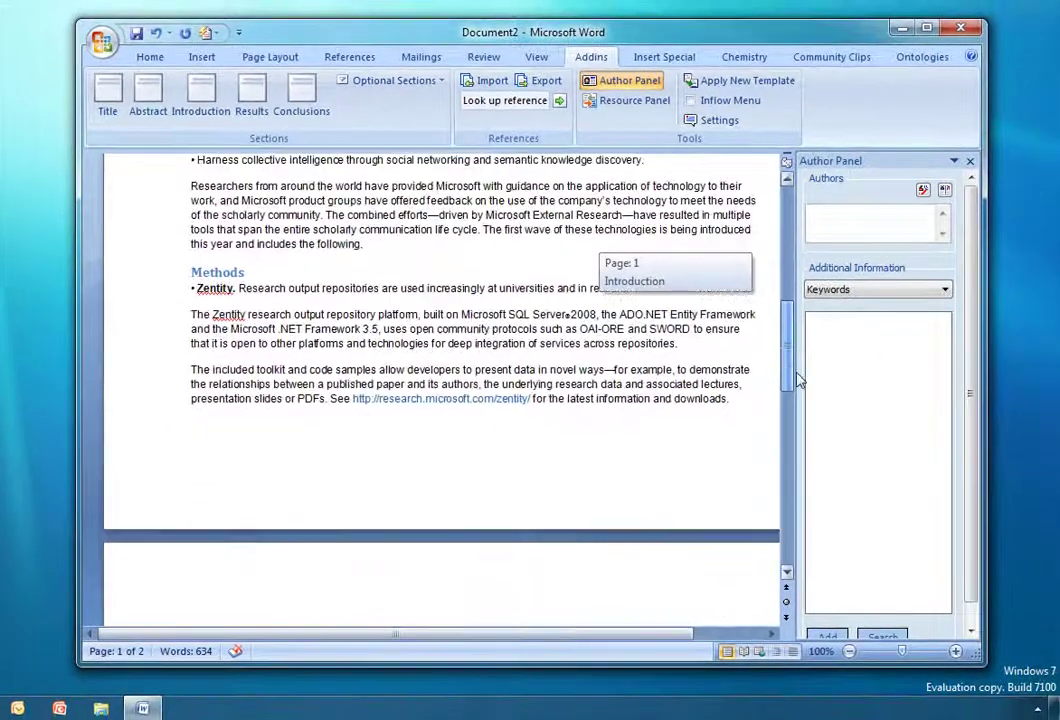
scroll(down, 3)
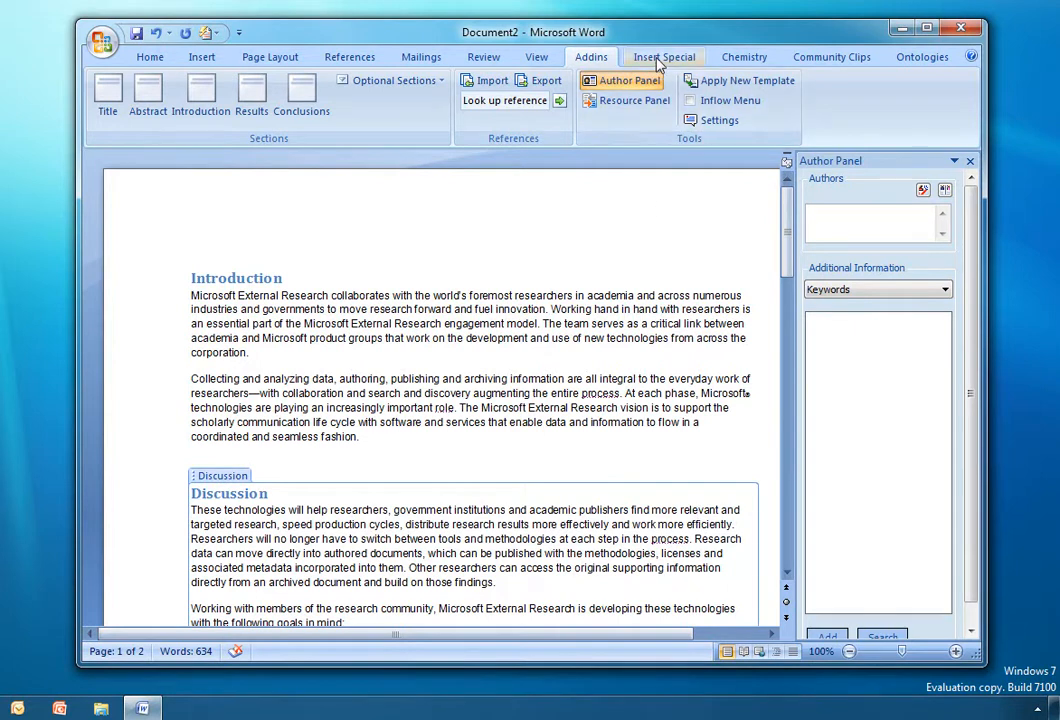
Show the Insert Special ribbon tools for figures, abbreviations and acknowledgments.
click(664, 56)
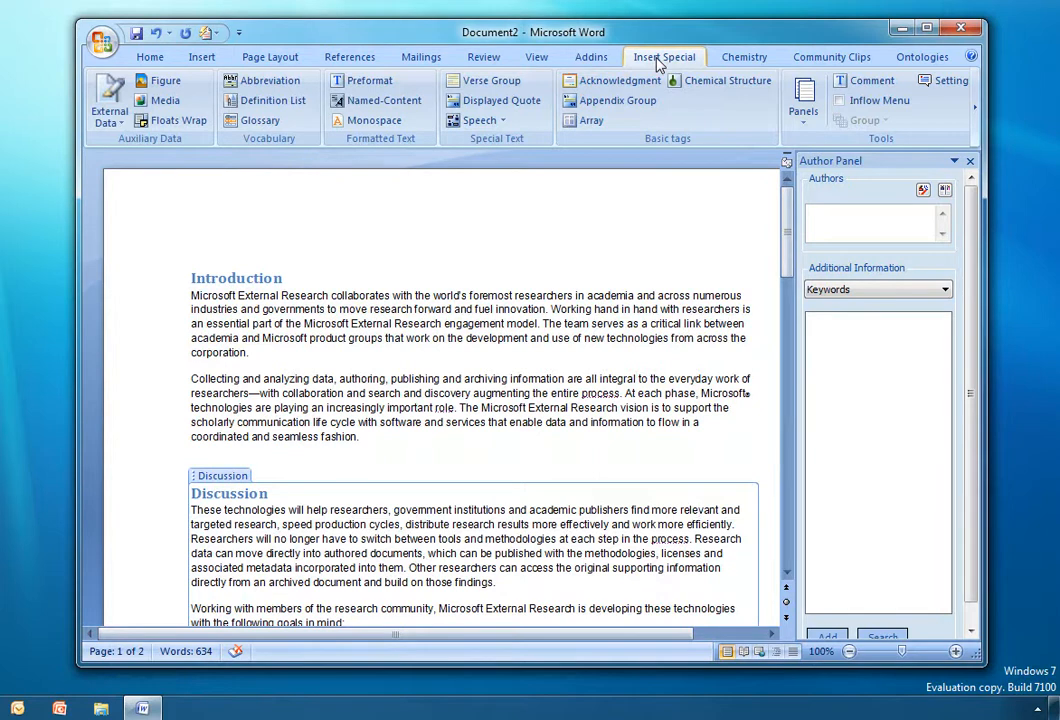
mouse_move(552, 138)
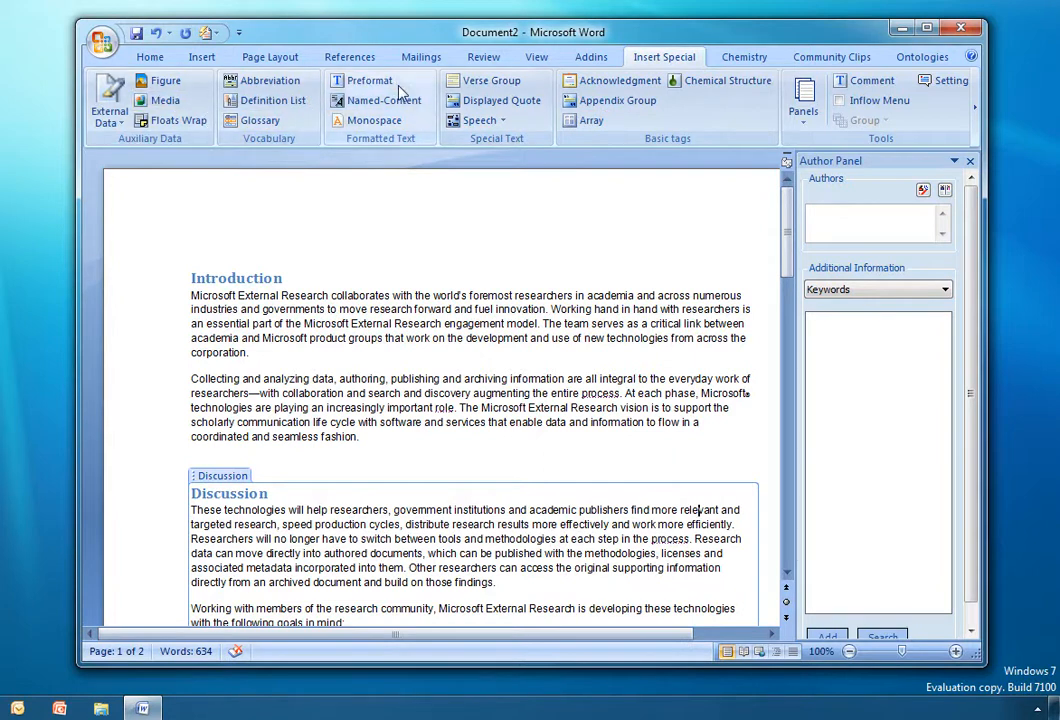
mouse_move(620, 100)
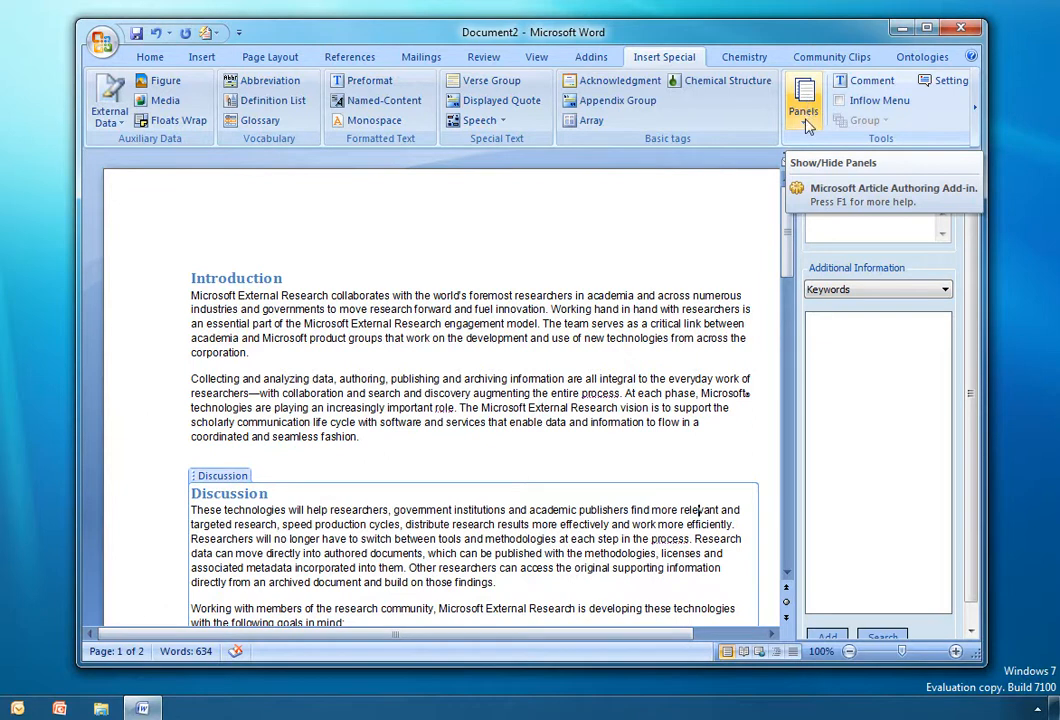
Show the Journal panel and browse its subject categories, author notes and article information fields.
click(800, 100)
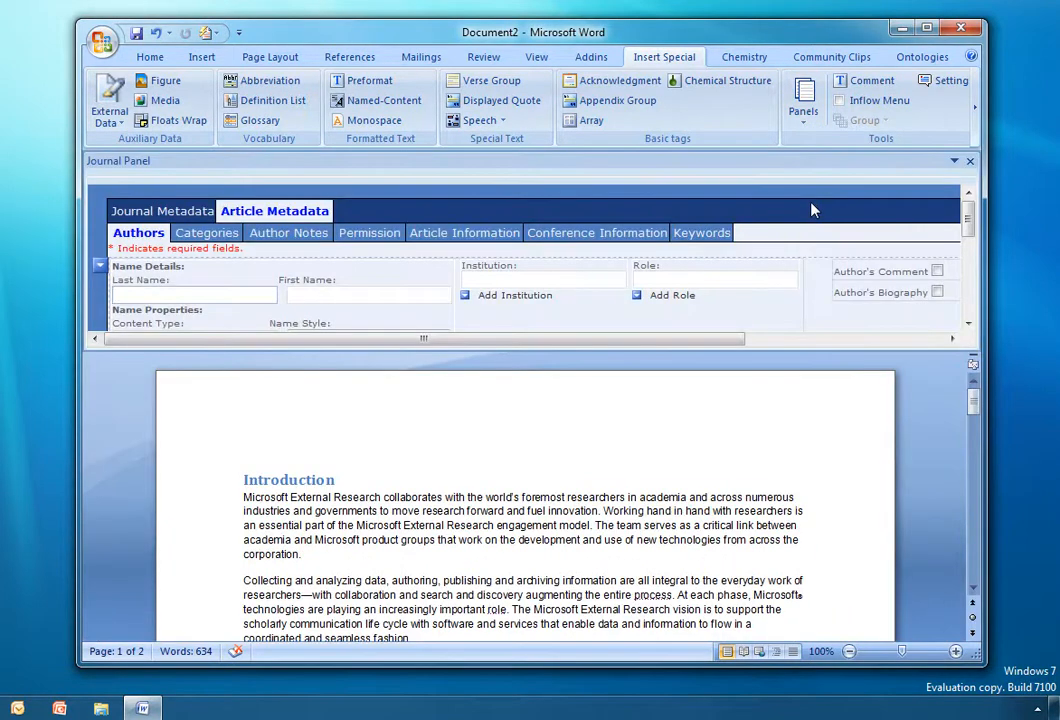
mouse_move(778, 356)
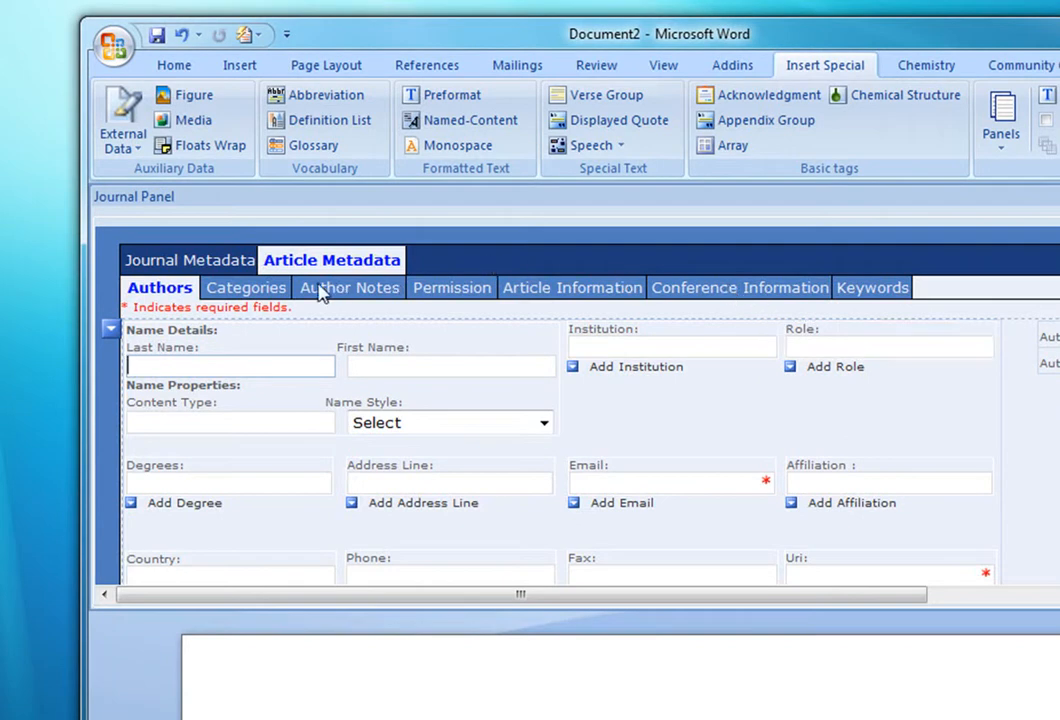
click(244, 288)
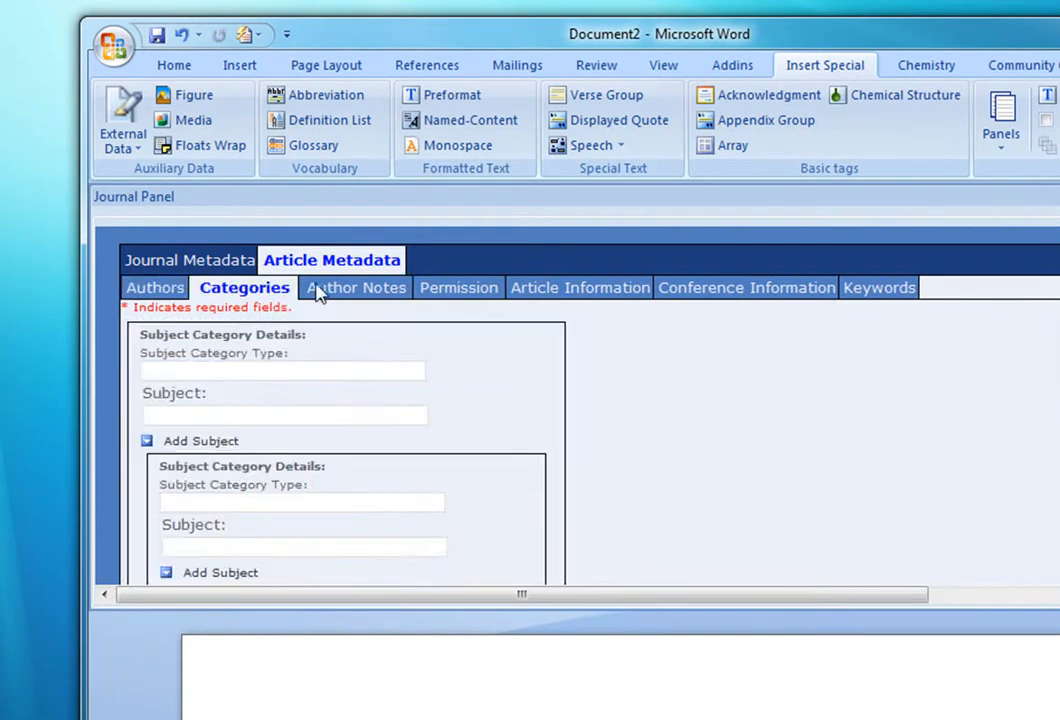
click(356, 288)
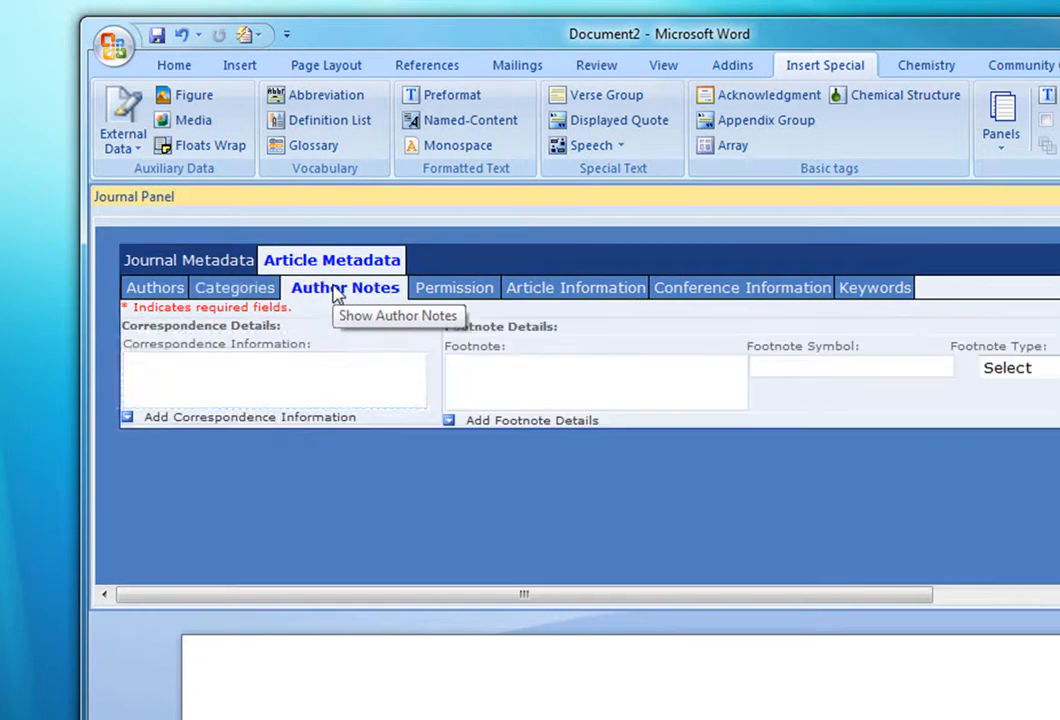
mouse_move(436, 288)
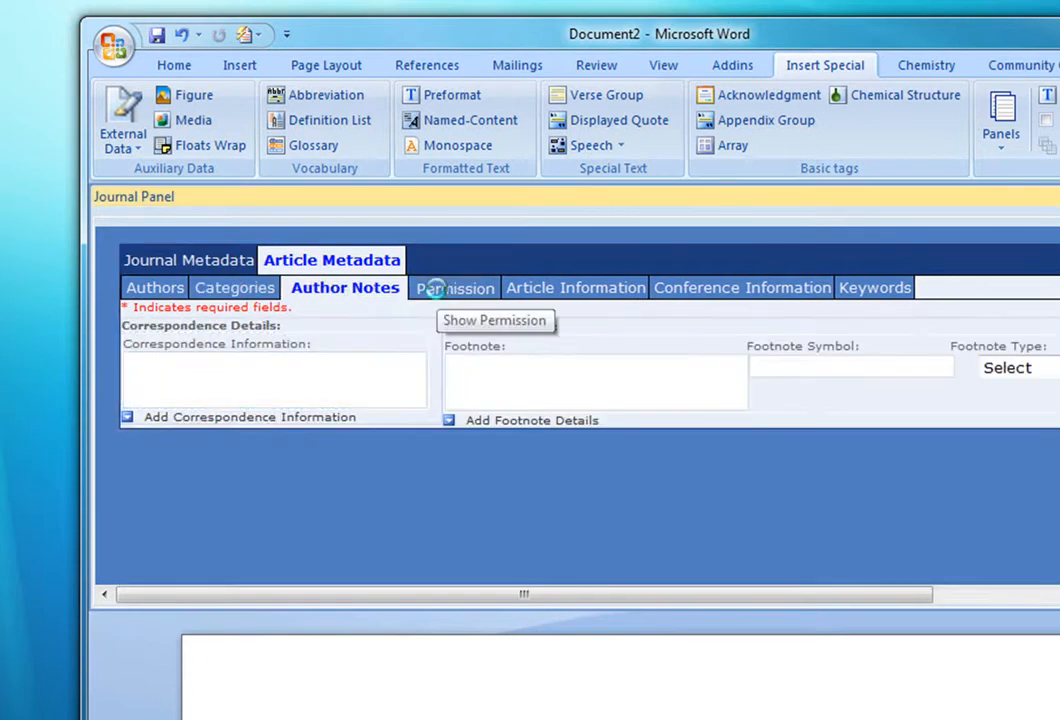
click(570, 288)
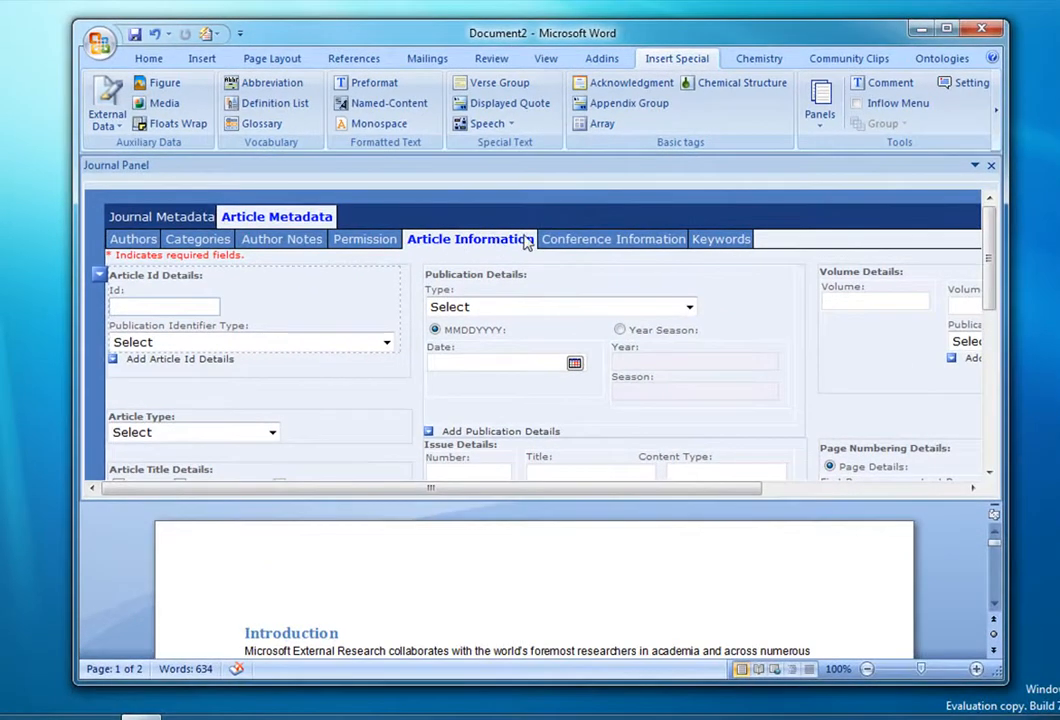
Review the conference information and keywords fields, ending on the journal details.
click(608, 240)
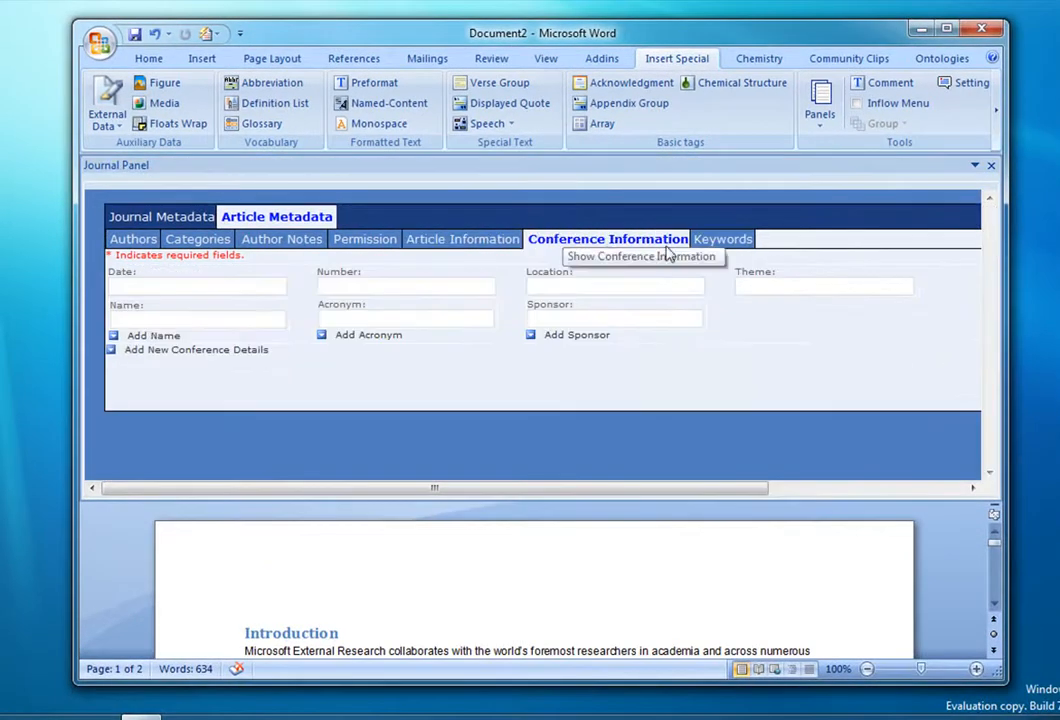
click(710, 238)
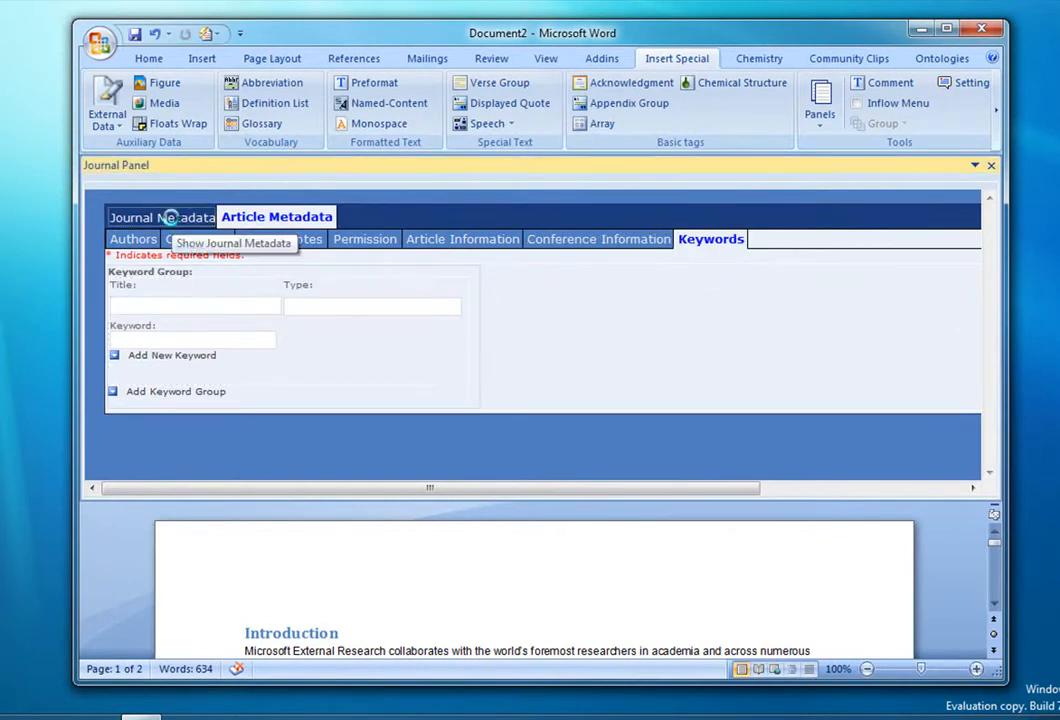
click(162, 216)
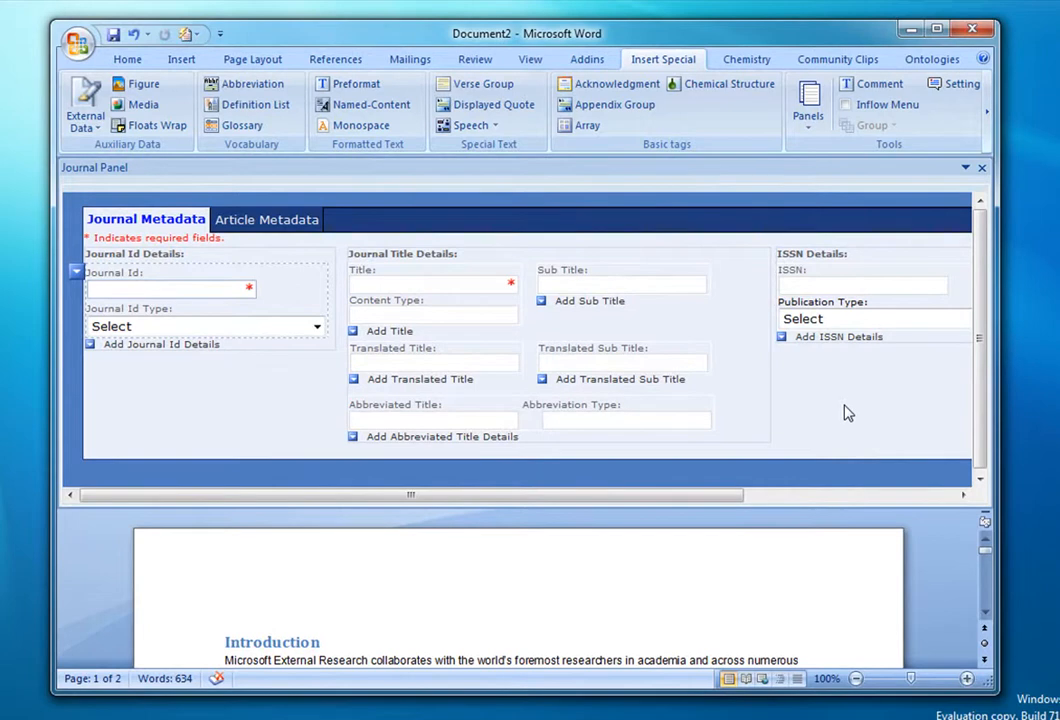
Replace the journal panel with the Notes panel showing empty front and back note fields.
click(808, 100)
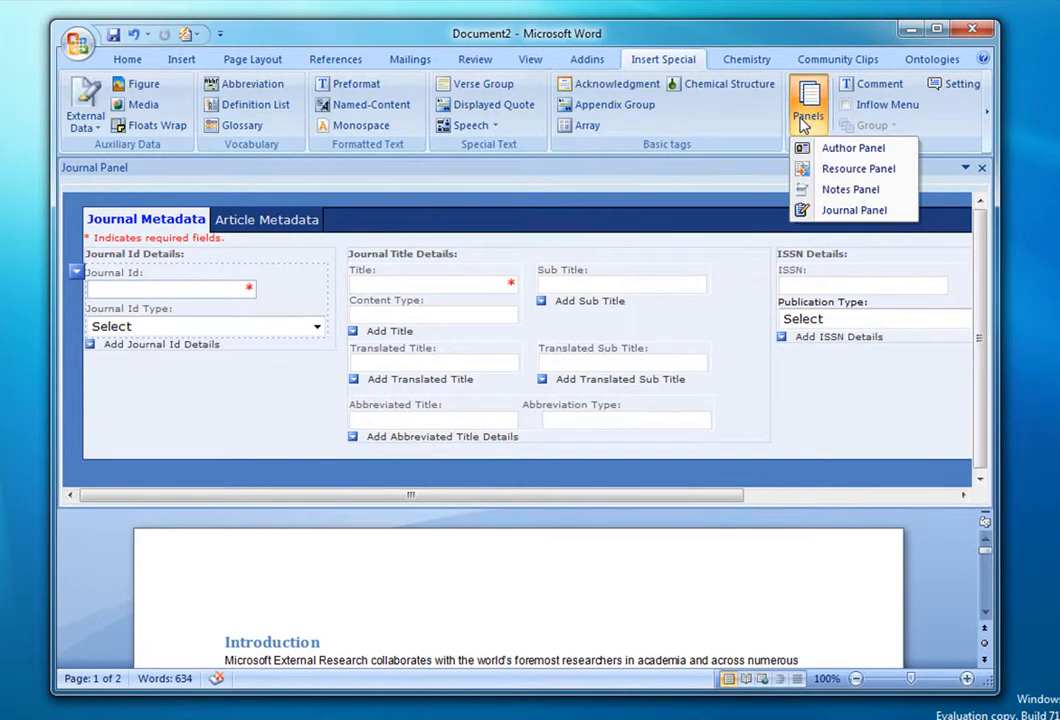
mouse_move(828, 192)
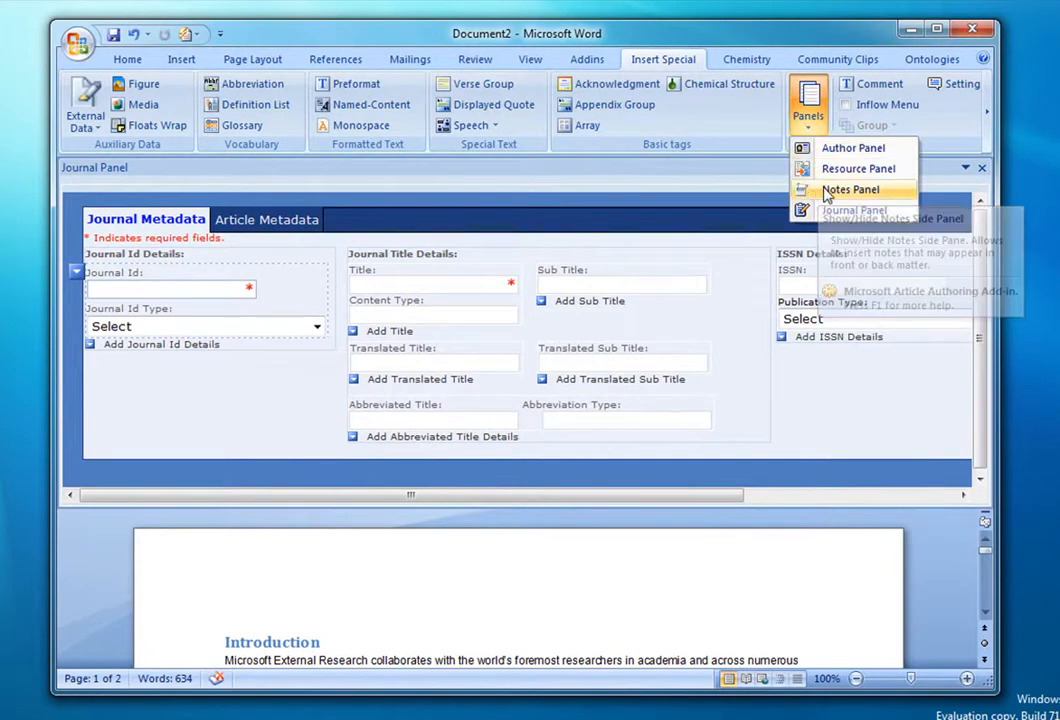
click(852, 188)
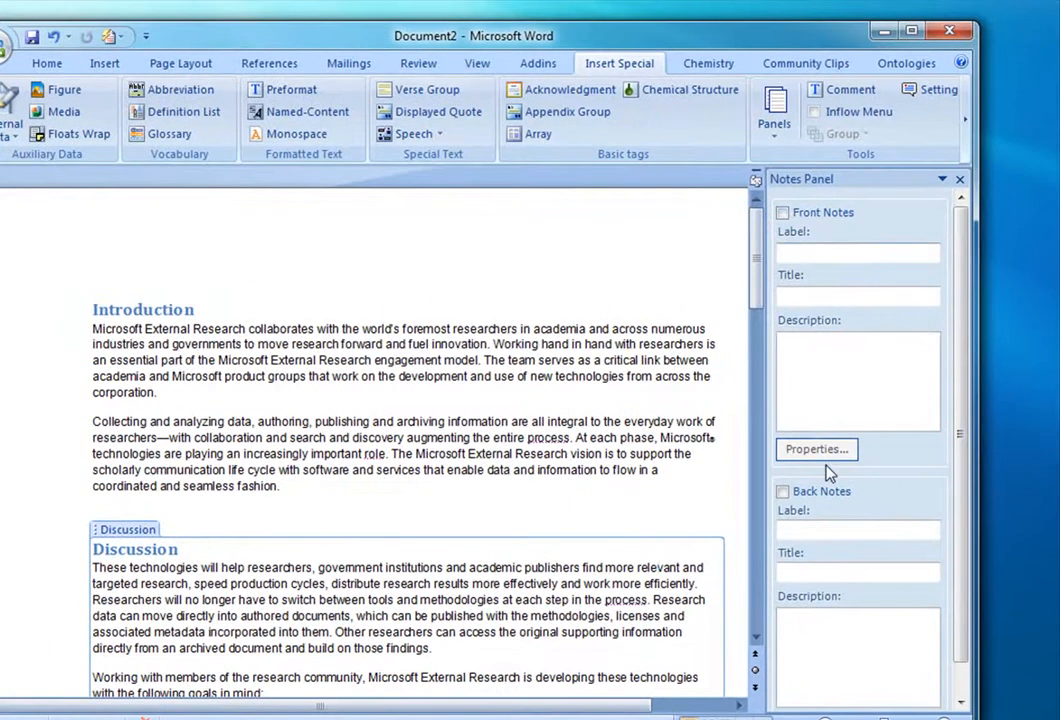
mouse_move(964, 444)
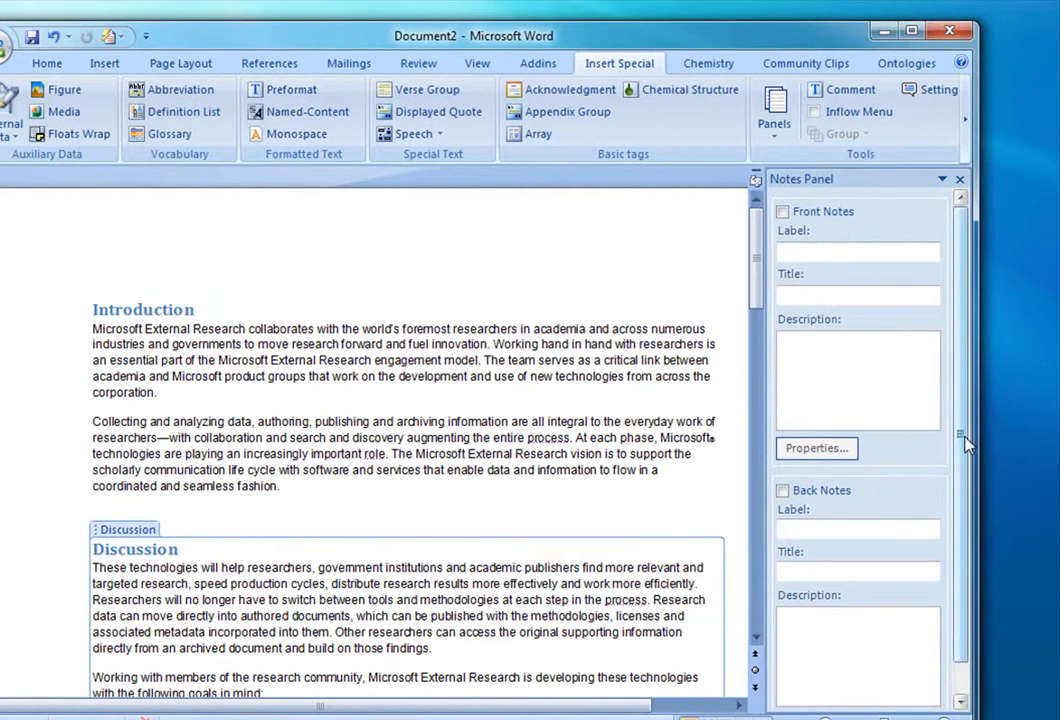
scroll(down, 3)
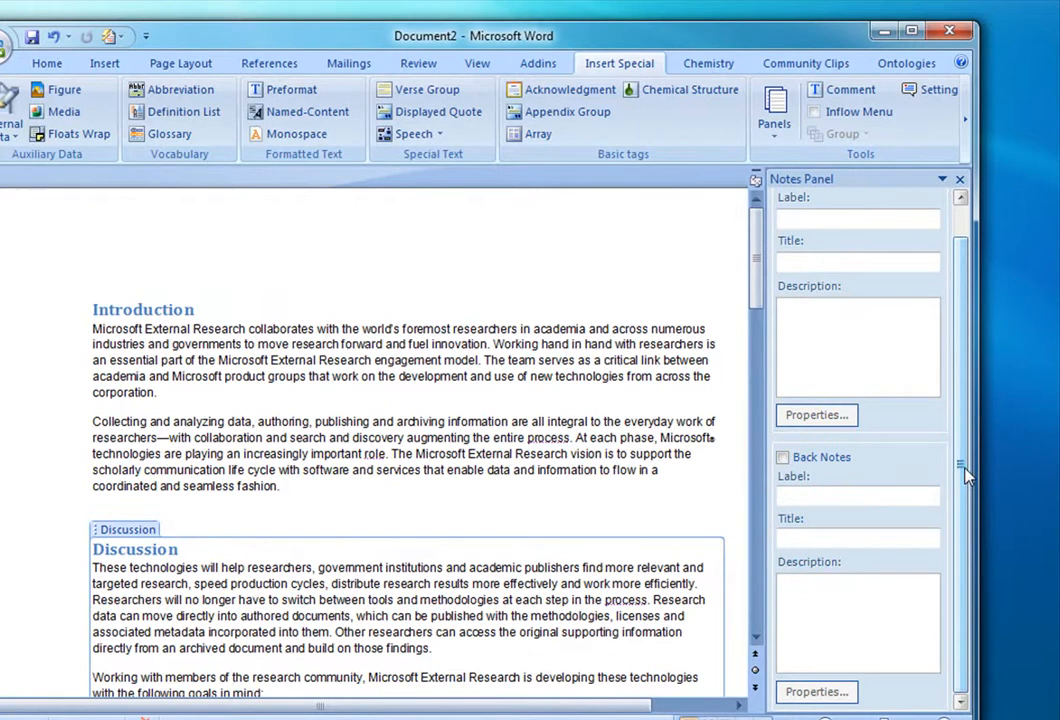
mouse_move(926, 148)
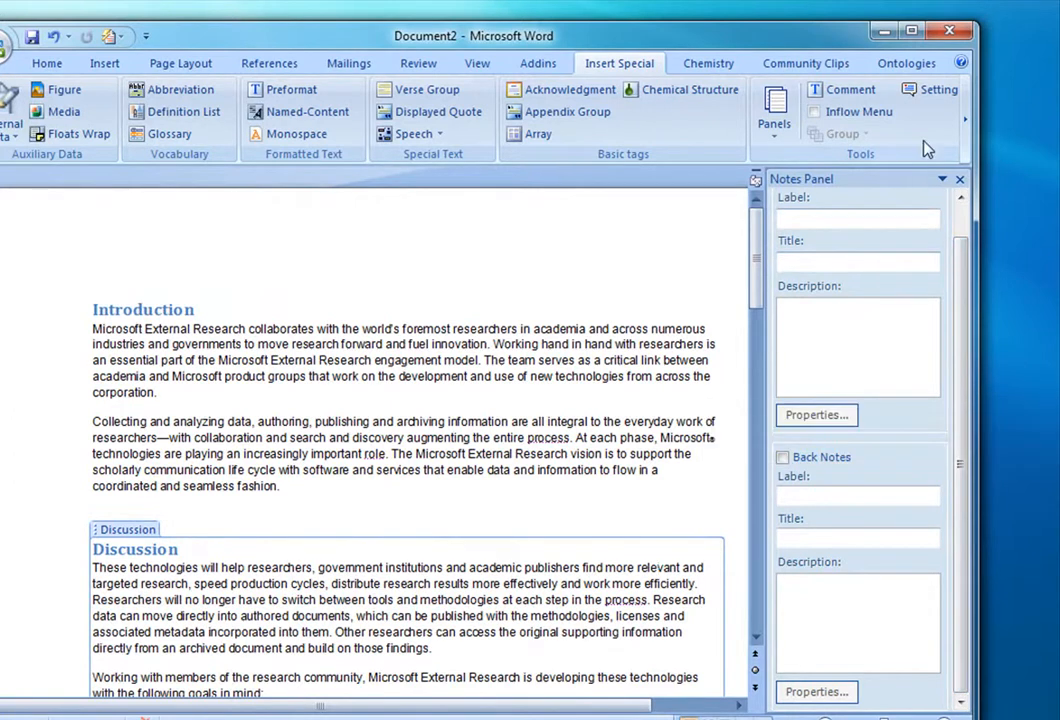
mouse_move(928, 92)
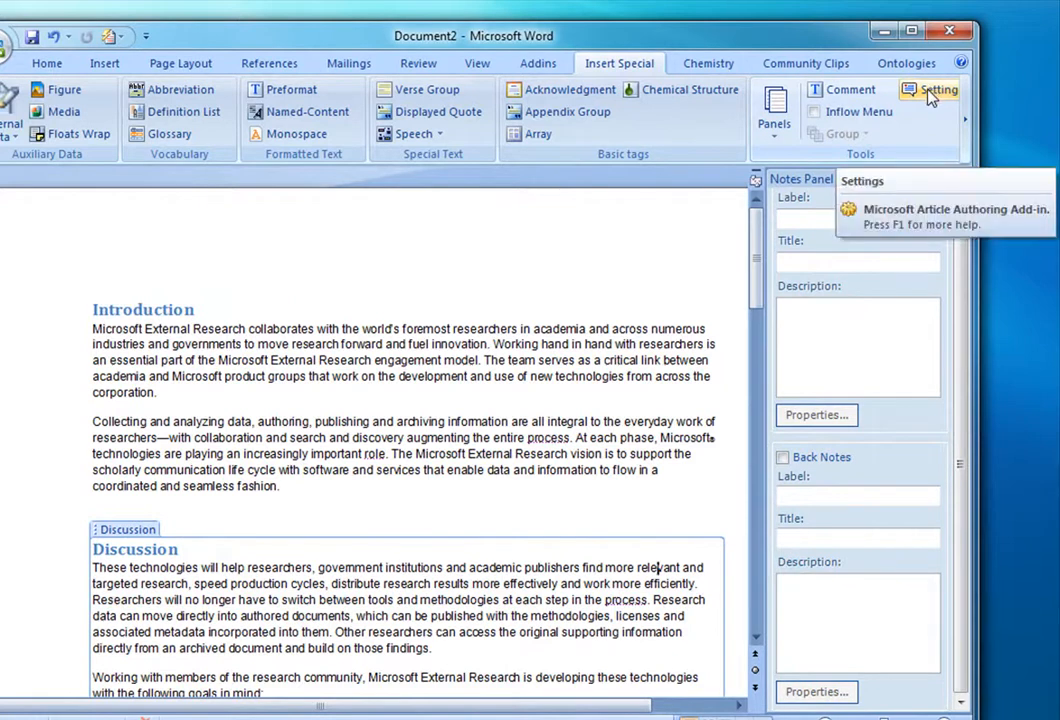
Show the add-in's Settings dialog with Validation and Panel Settings opened on top.
click(936, 88)
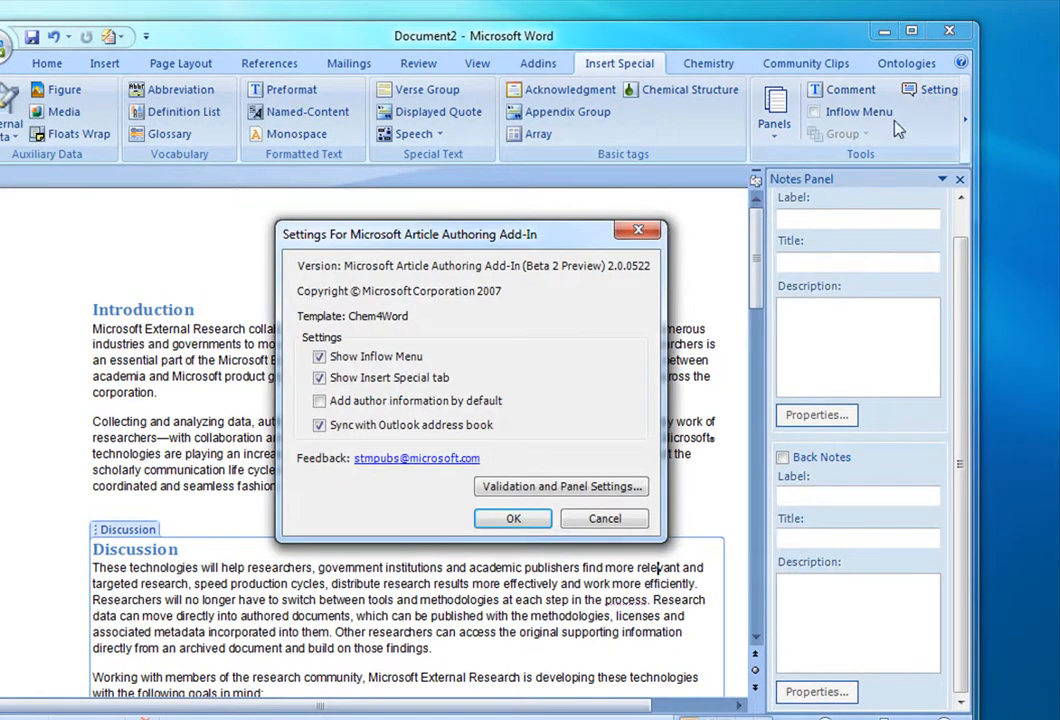
click(560, 486)
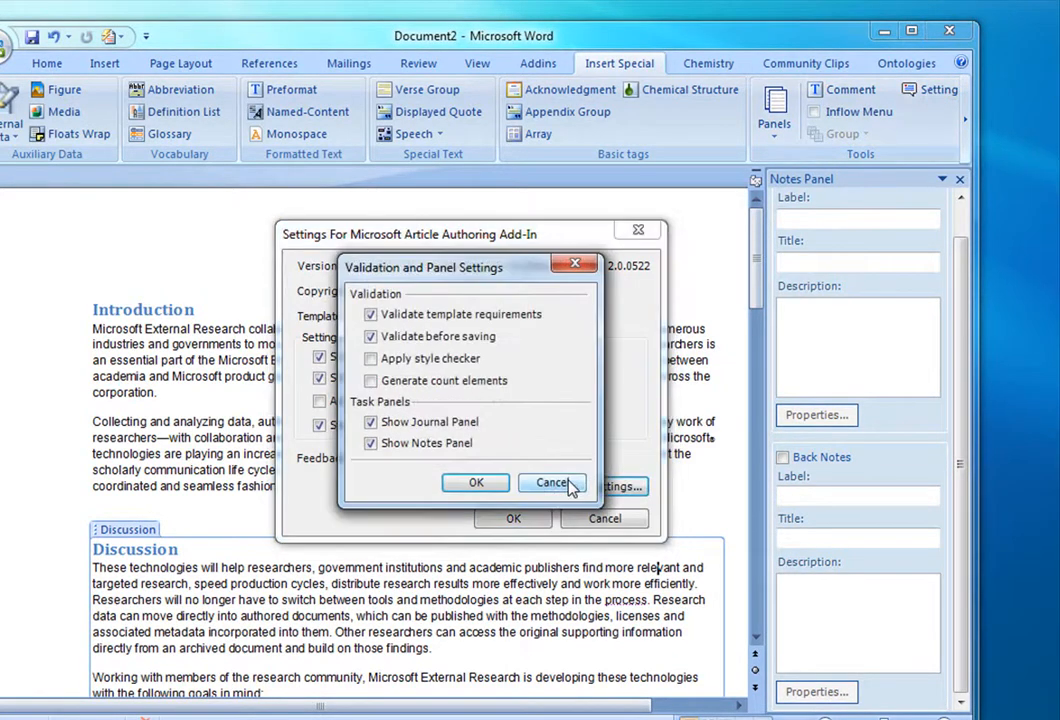